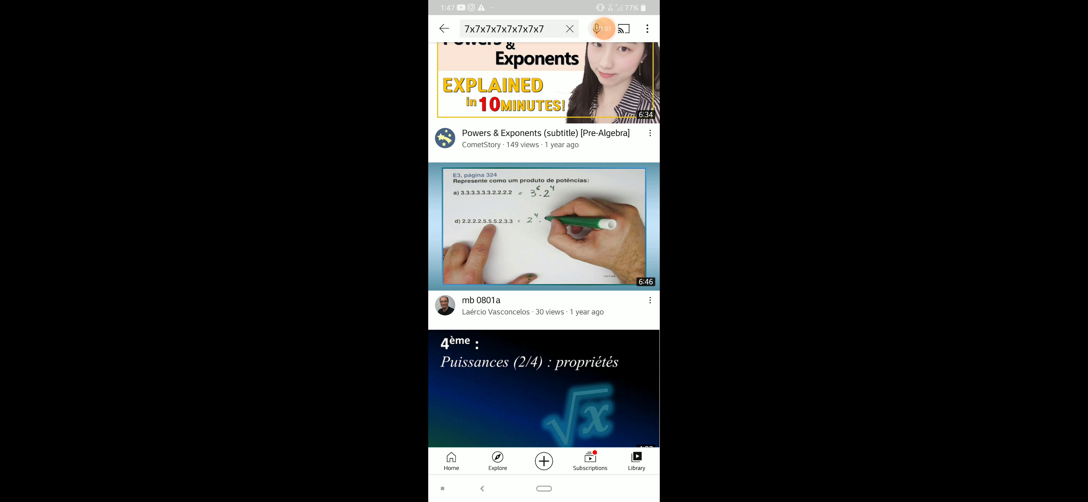
Scroll the '7x7x7x7x7x7x7' results further down, then reveal the screen recorder's controls
{"action": "scroll", "scroll_direction": "down", "scroll_amount": 3}
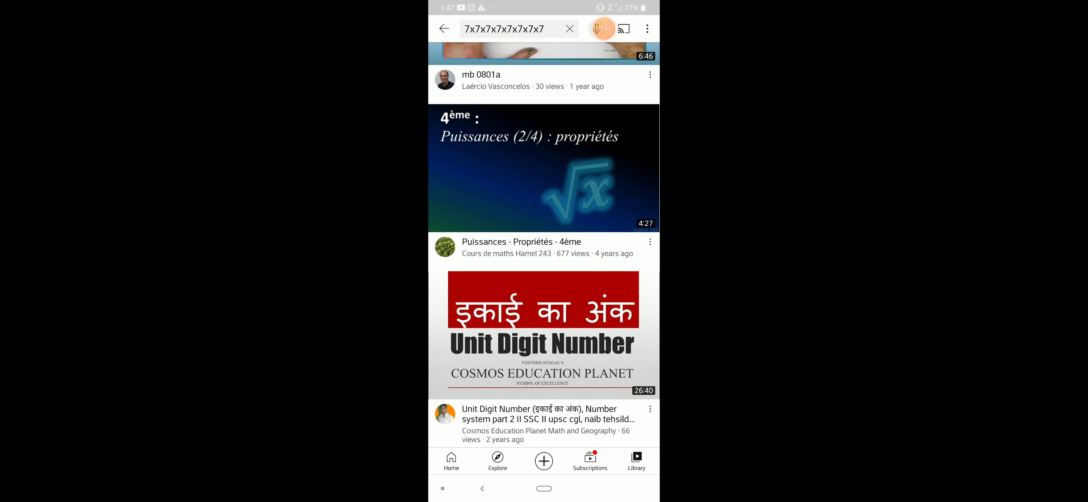
{"action": "left_click", "coordinate": [601, 29]}
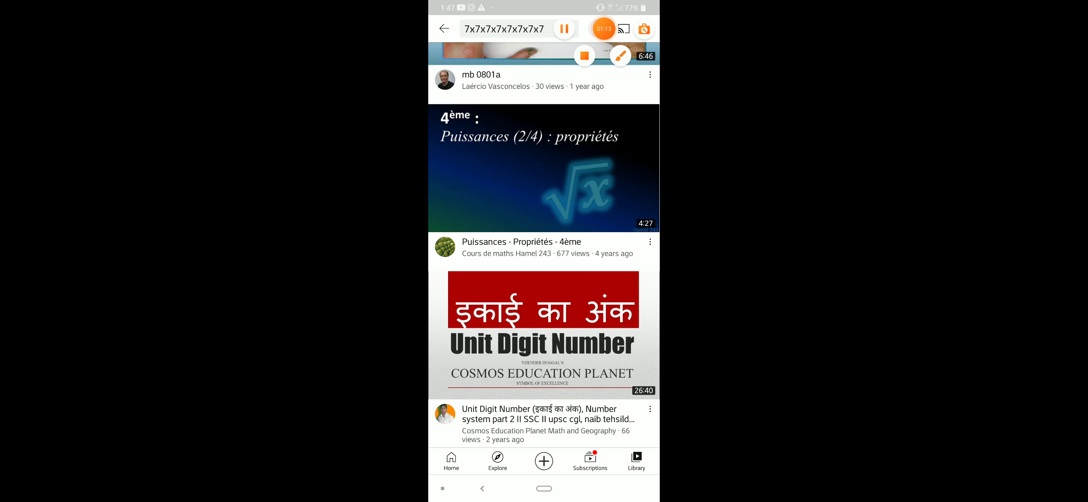